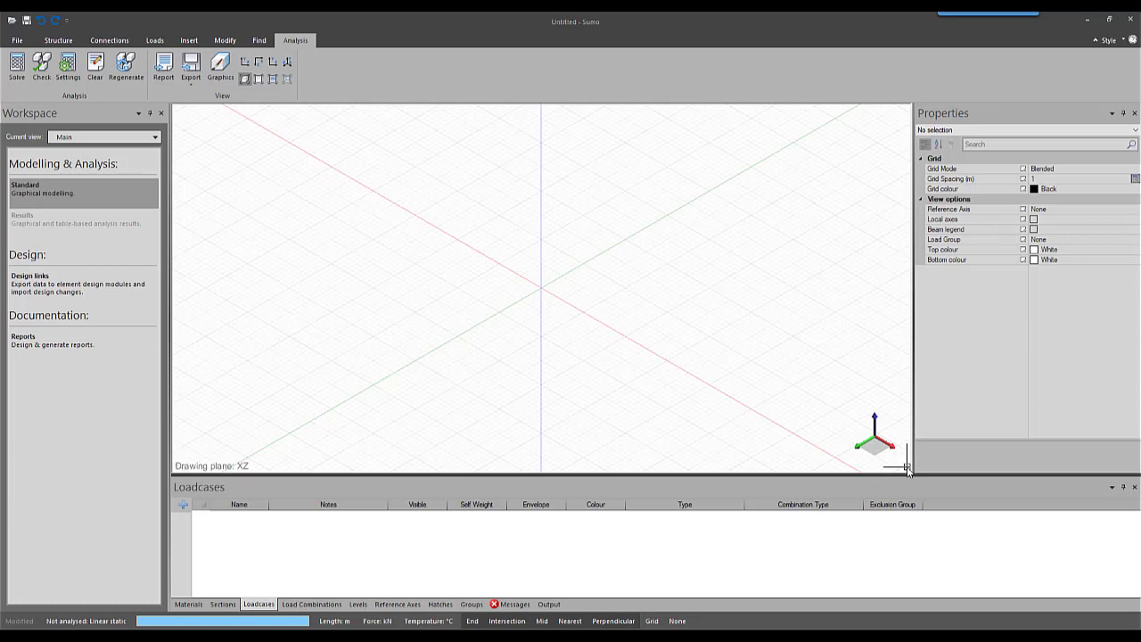
mouse_move(498, 236)
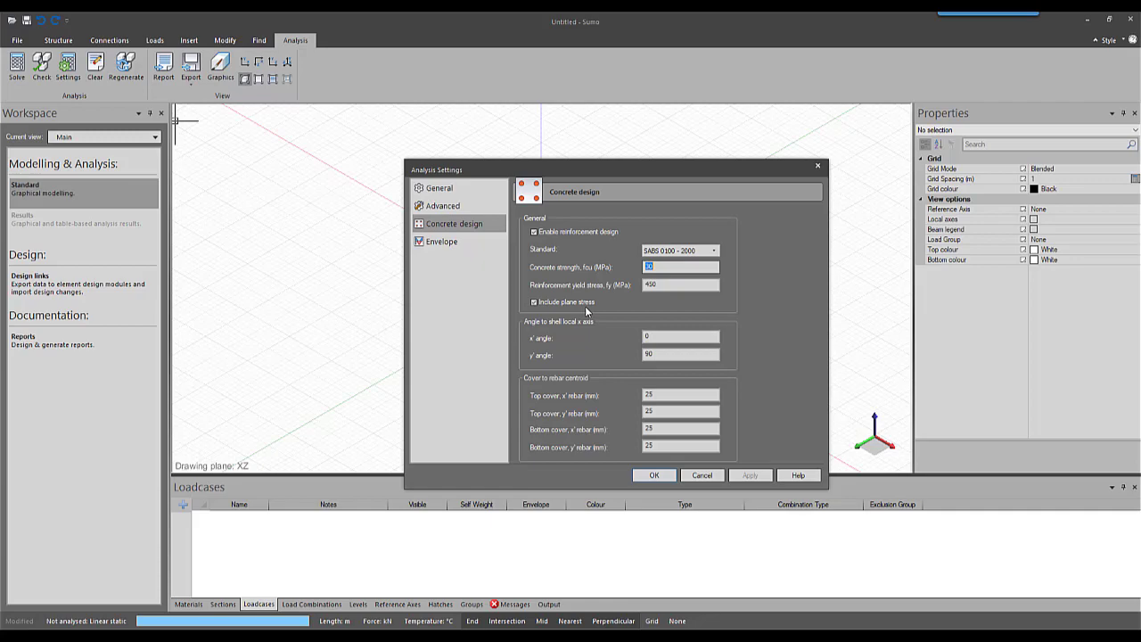
Step: Open Tension Only.Sumo in shell display and apply the concrete design analysis settings
click(653, 474)
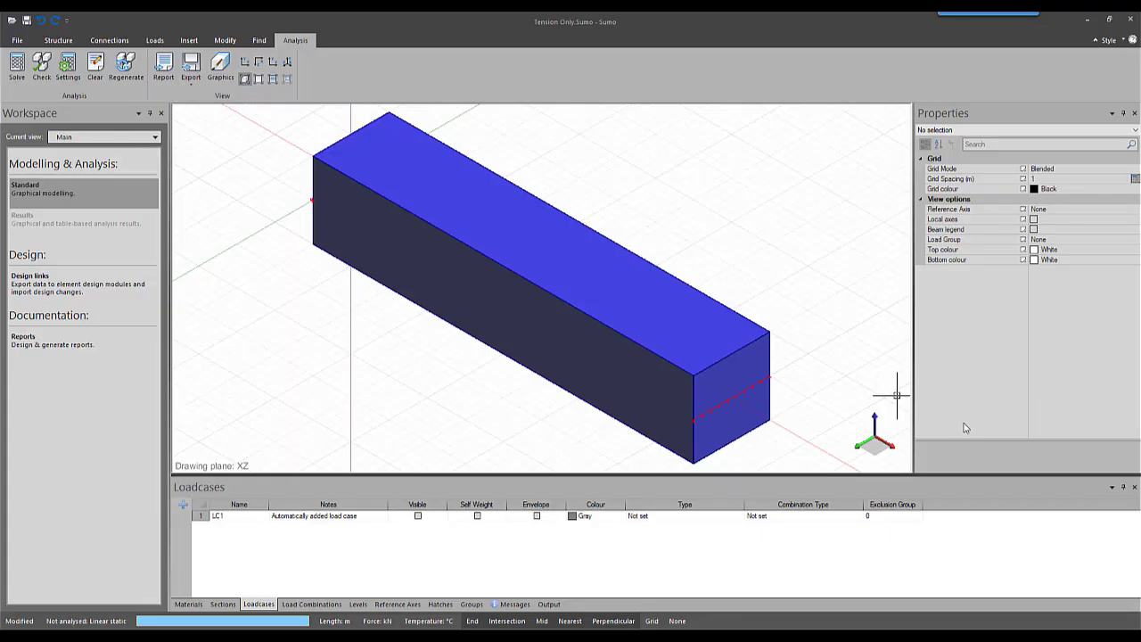
mouse_move(721, 294)
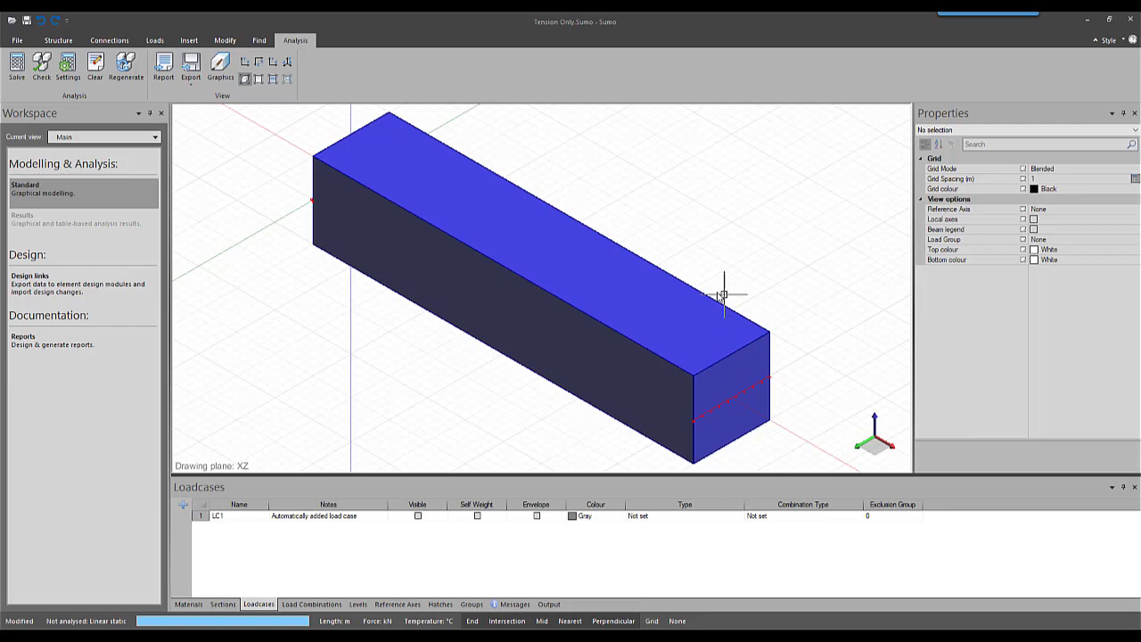
click(273, 79)
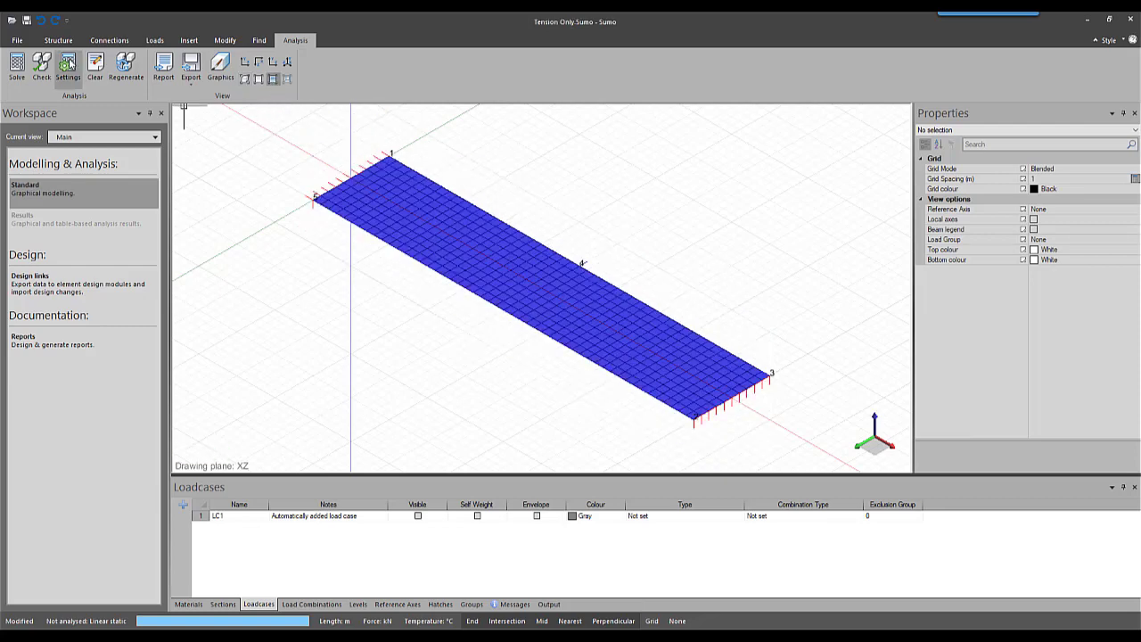
click(68, 67)
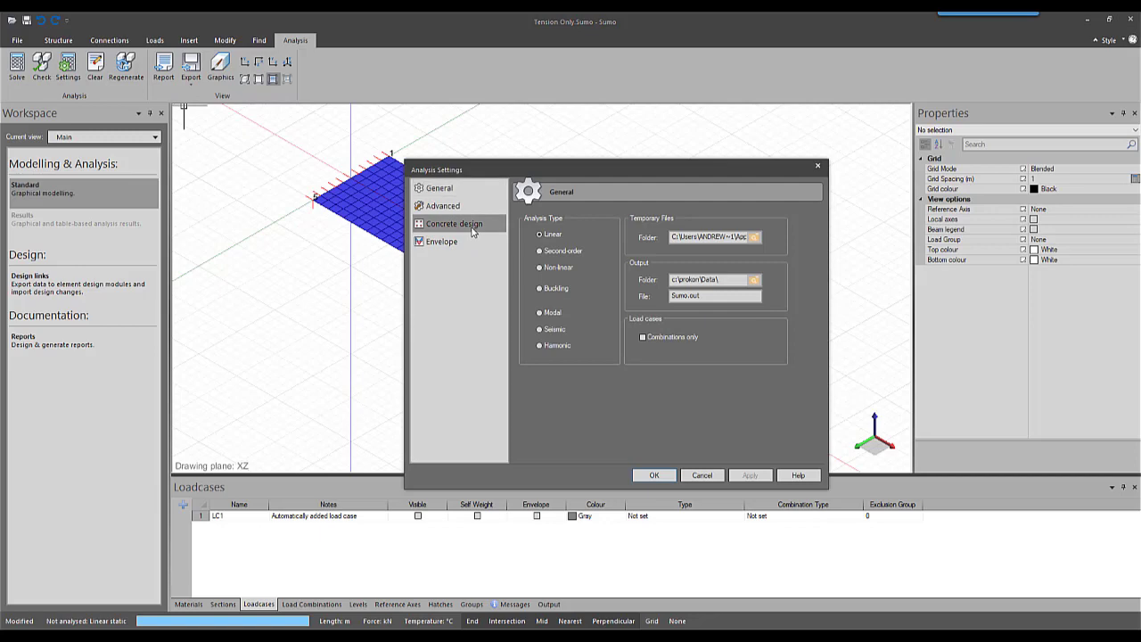
click(454, 223)
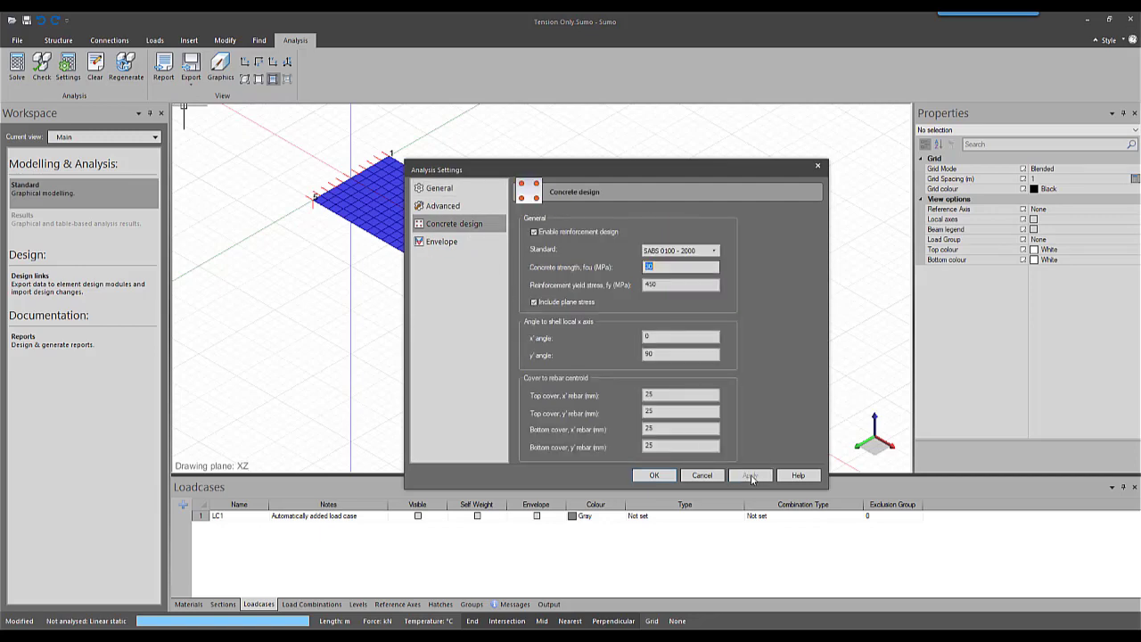
click(654, 474)
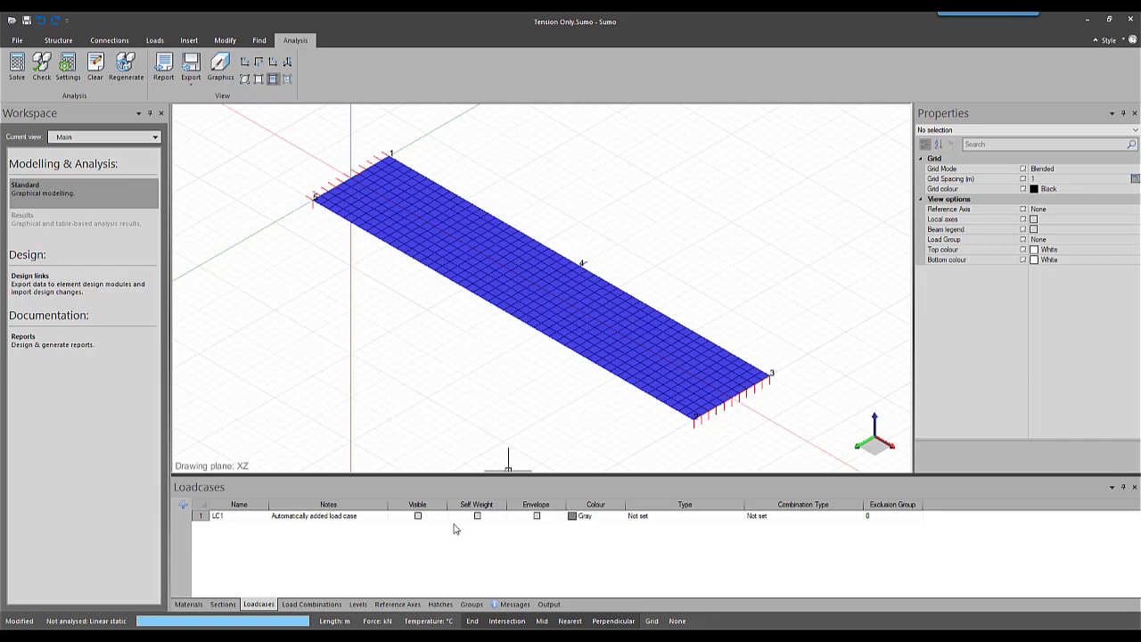
Step: Make load case LC1 visible, showing its 100 load near one supported end
click(417, 515)
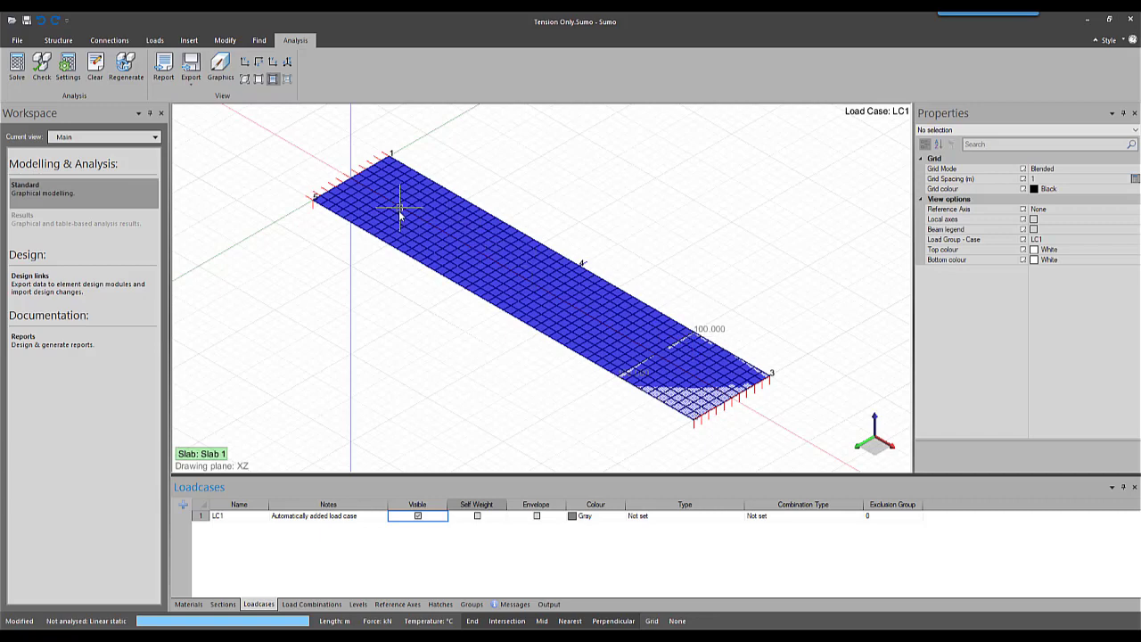
mouse_move(700, 378)
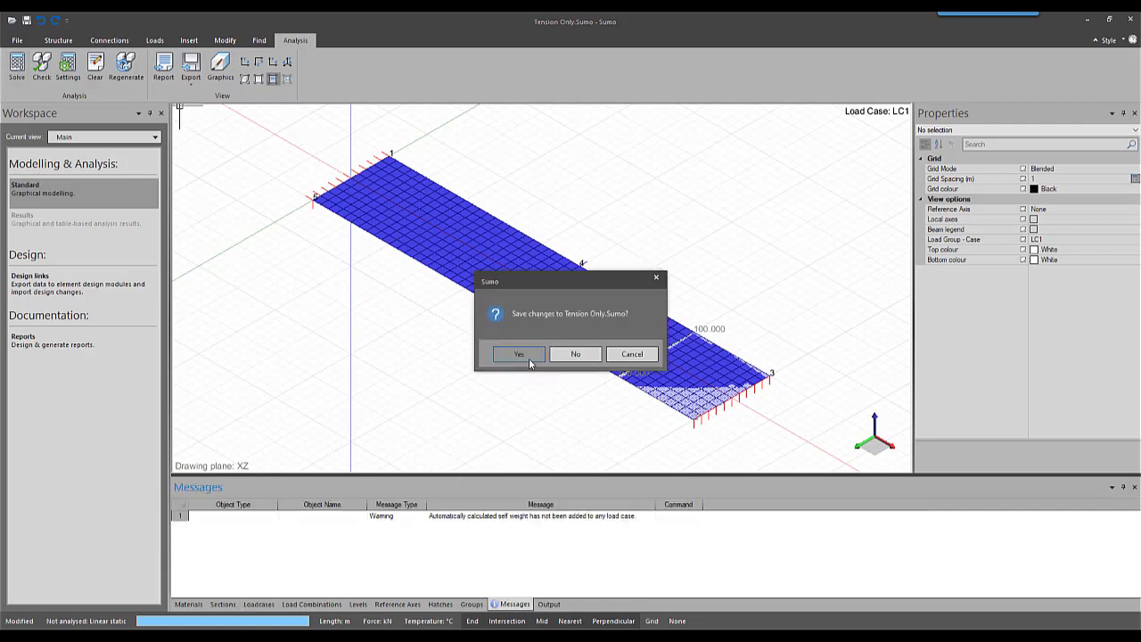
Step: Save and solve, then check shell results: Membrane Sx near -100 kPa, Plate My zero
click(574, 354)
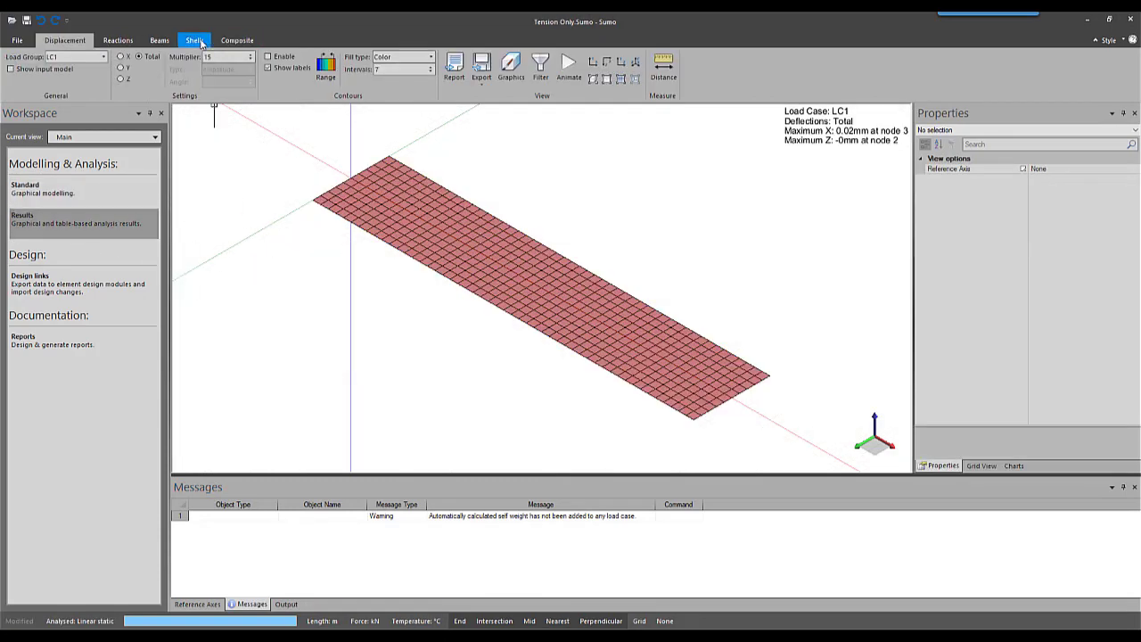
click(193, 40)
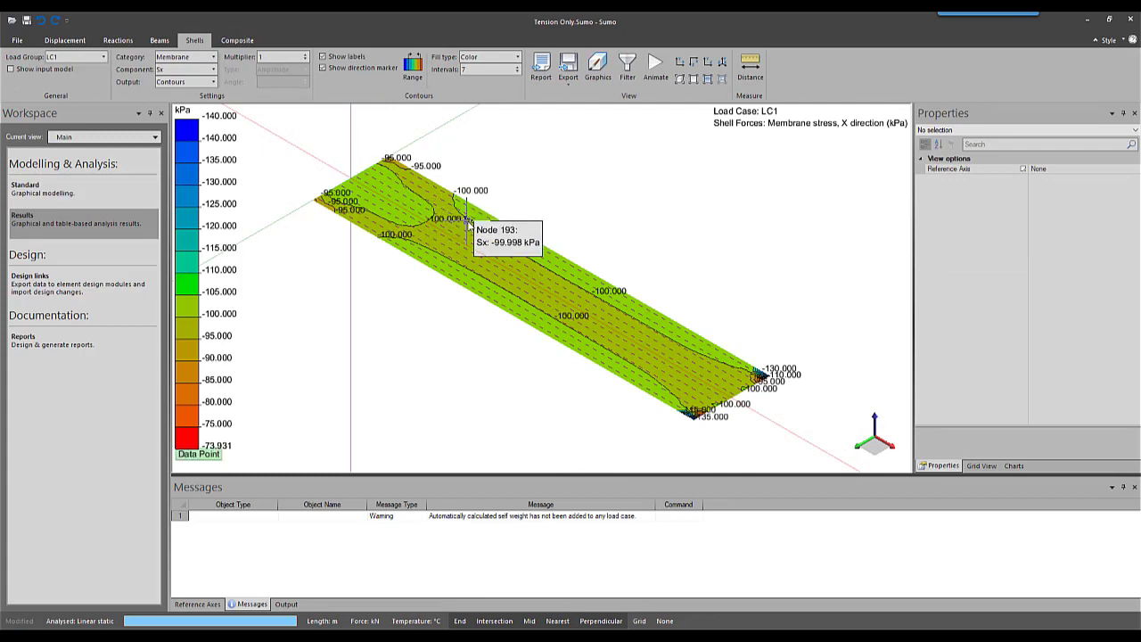
mouse_move(526, 290)
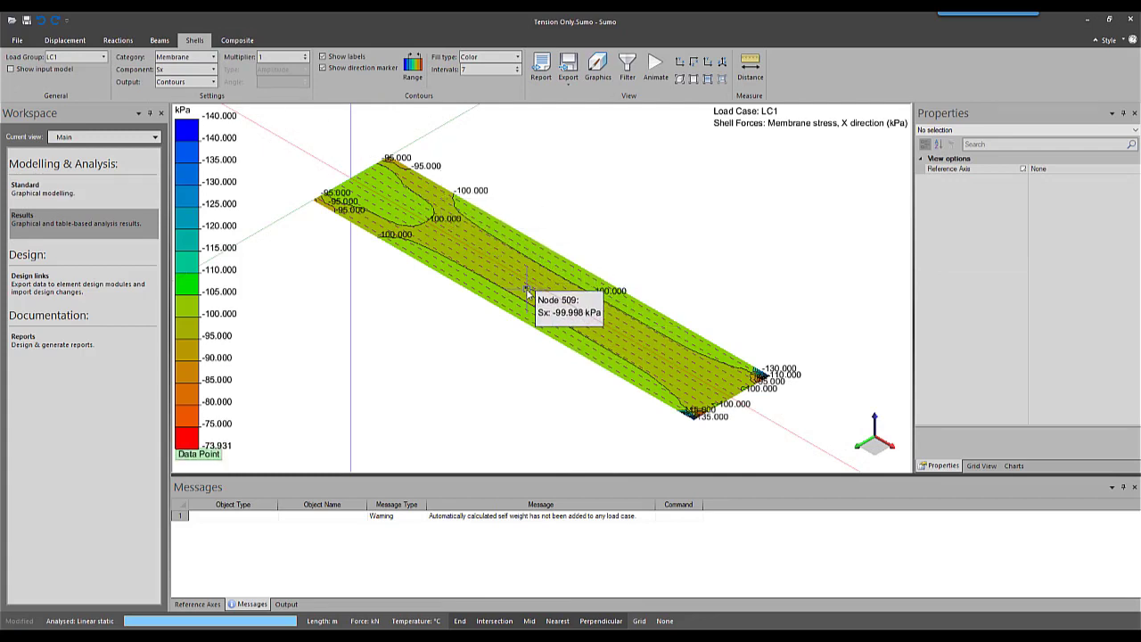
click(183, 56)
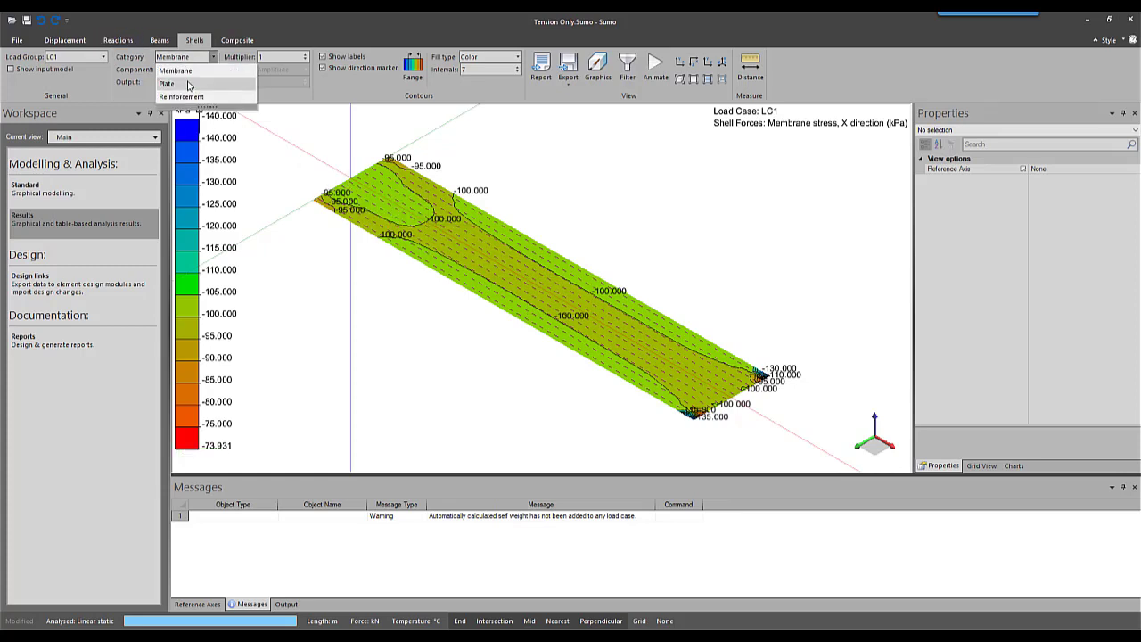
click(167, 83)
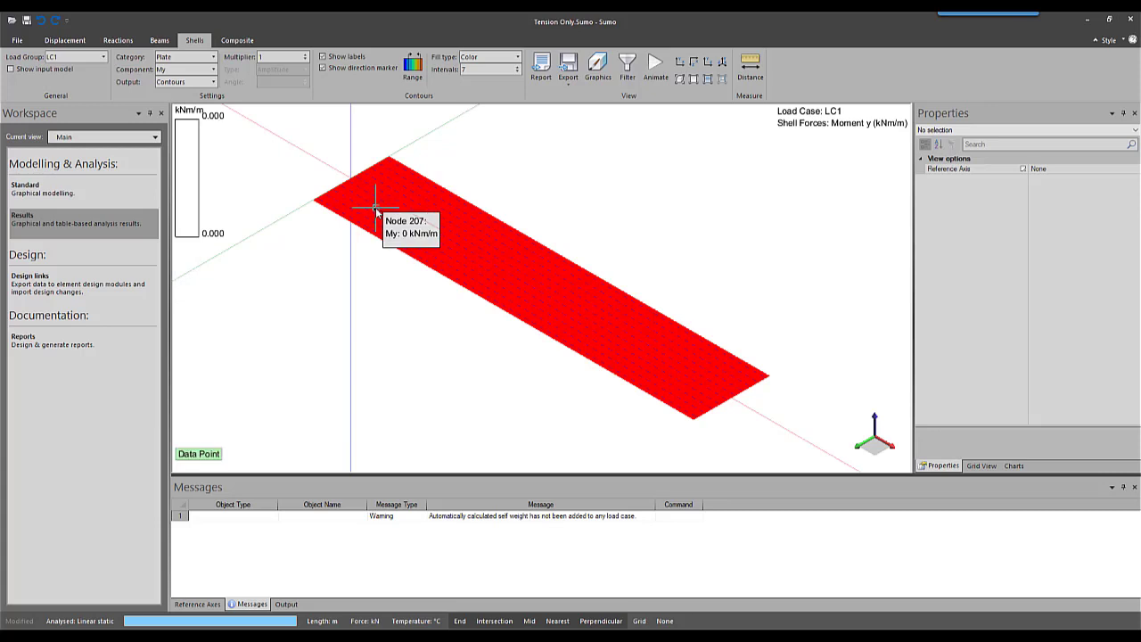
mouse_move(704, 365)
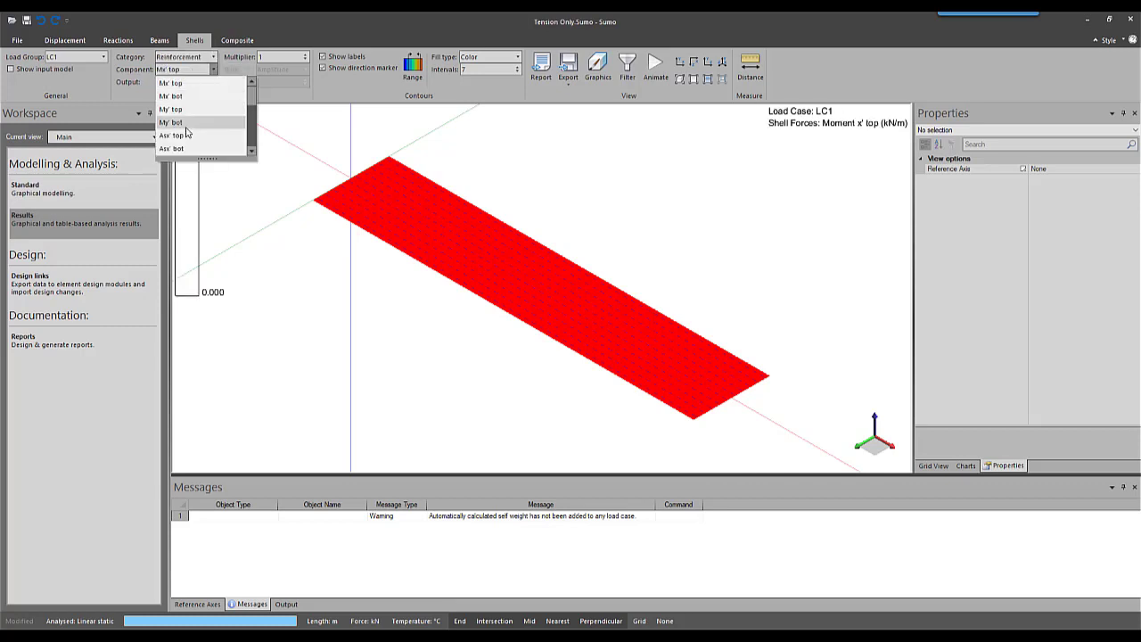
Step: Show the Asx' top reinforcement component, mostly 120–130 mm²/m across the beam
click(173, 136)
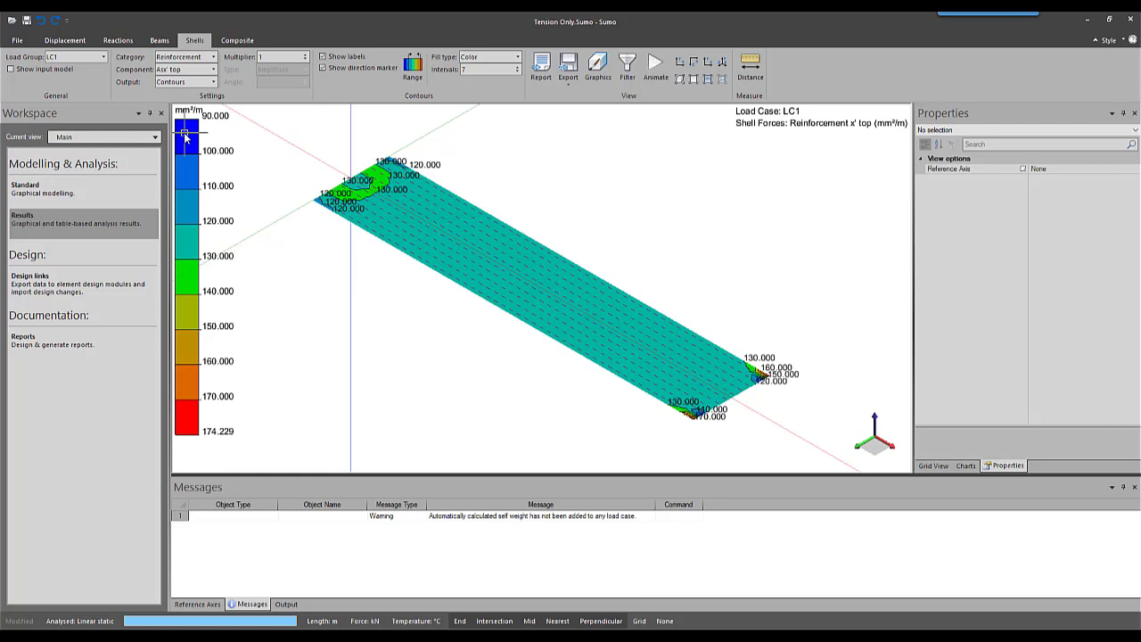
mouse_move(908, 184)
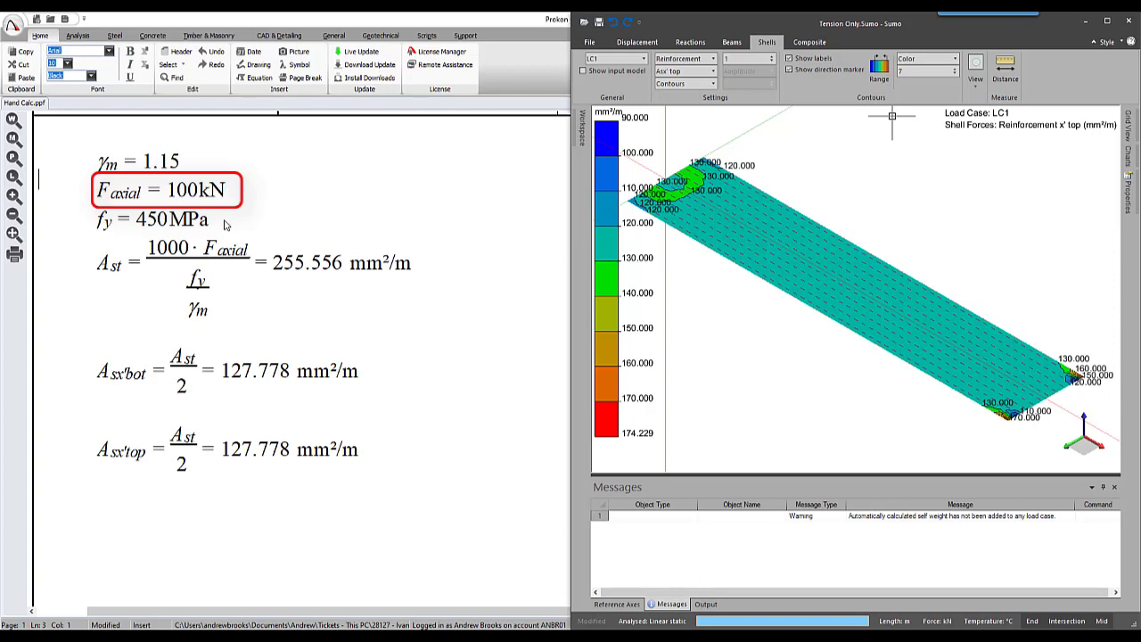
Step: Hand-calculate Ast 255.556 mm²/m, halved to 127.778 per face, then show bottom x' reinforcement
click(151, 218)
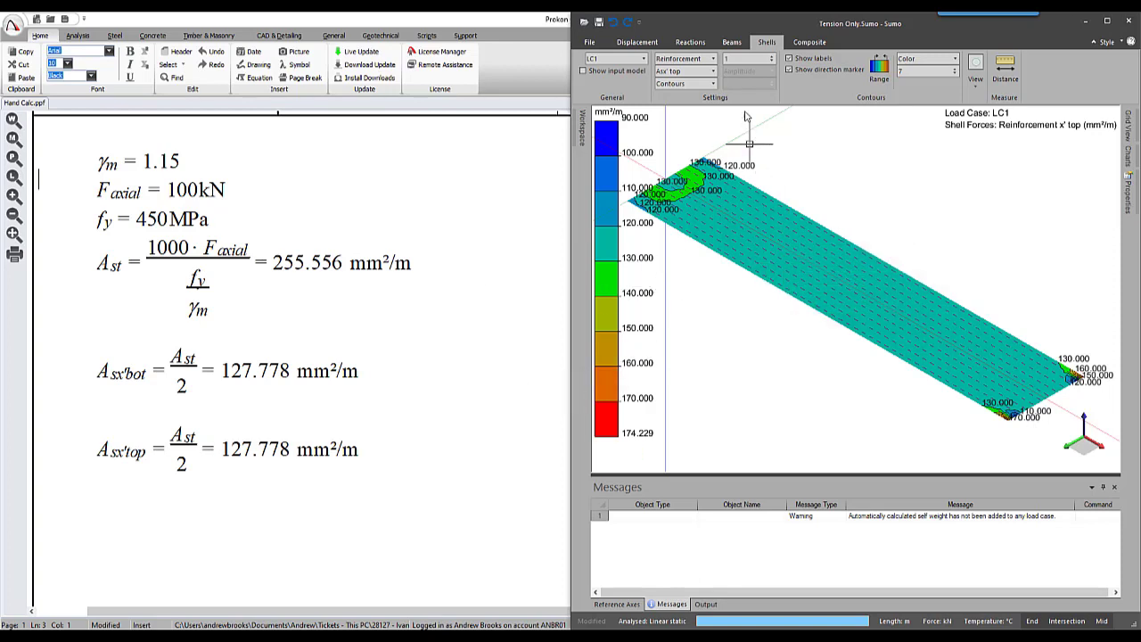
click(710, 71)
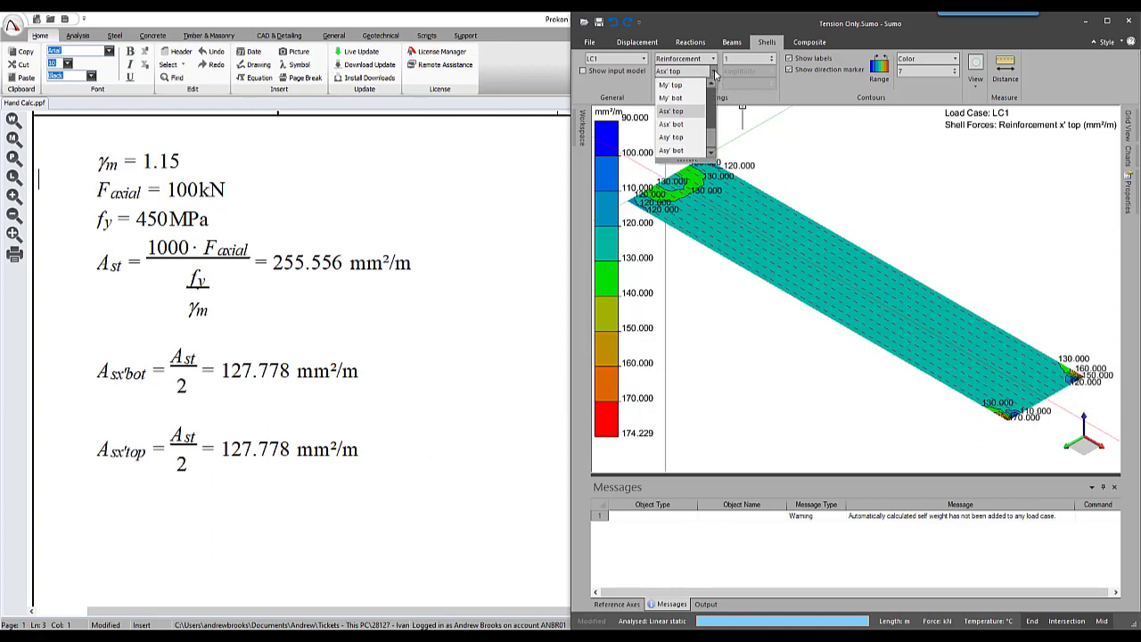
click(670, 123)
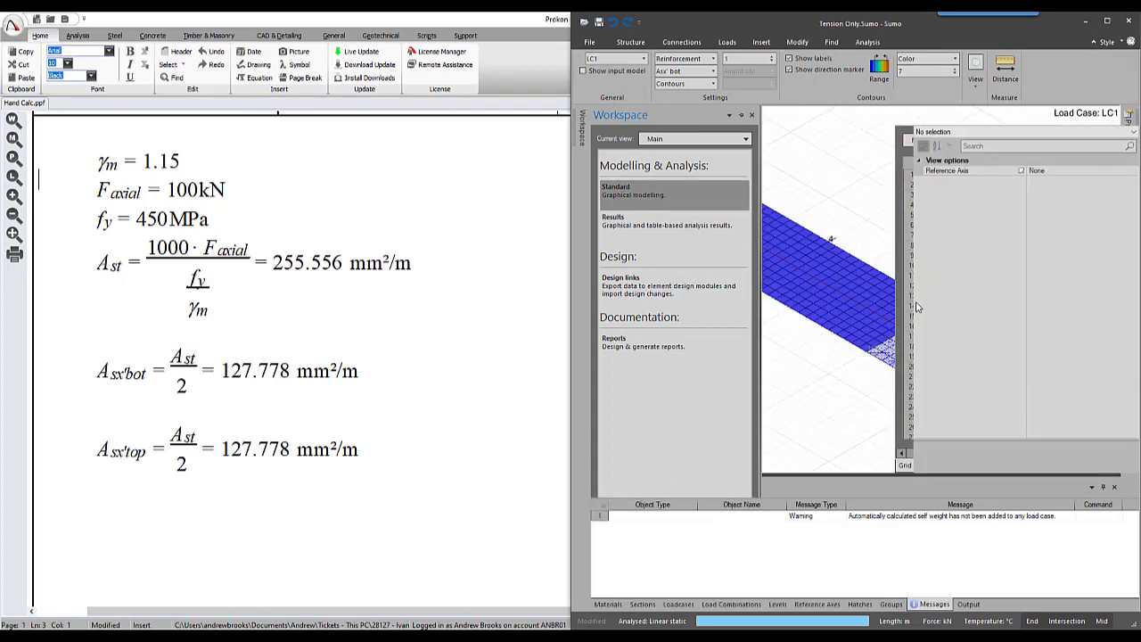
Step: Change the line load to -100 kN/m at both ends in the modelling view
click(630, 41)
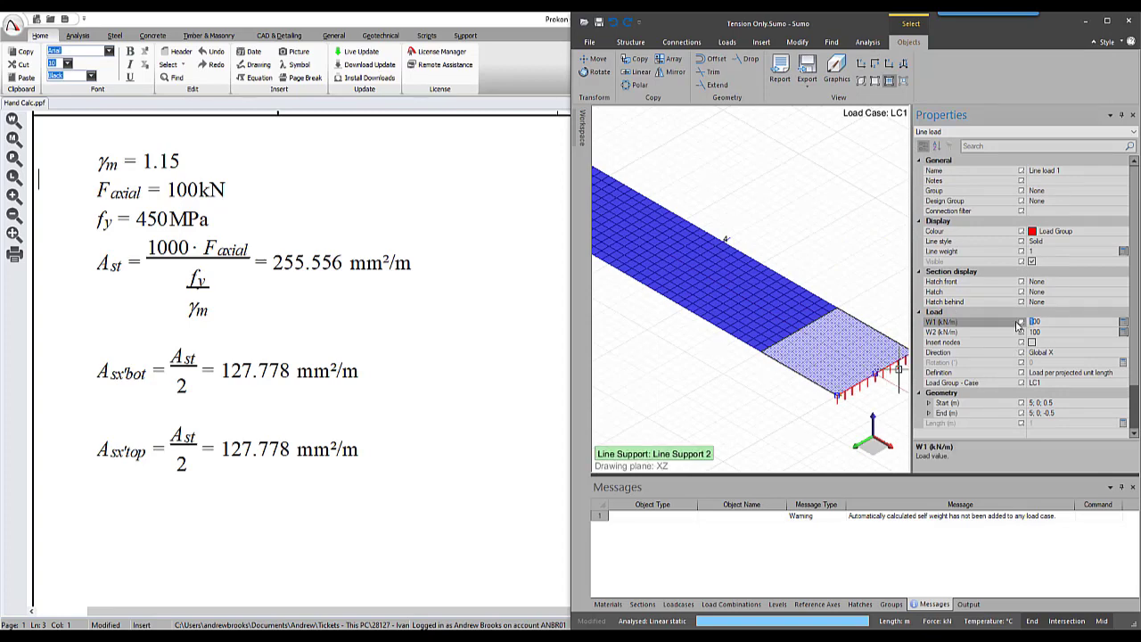
text(-100)
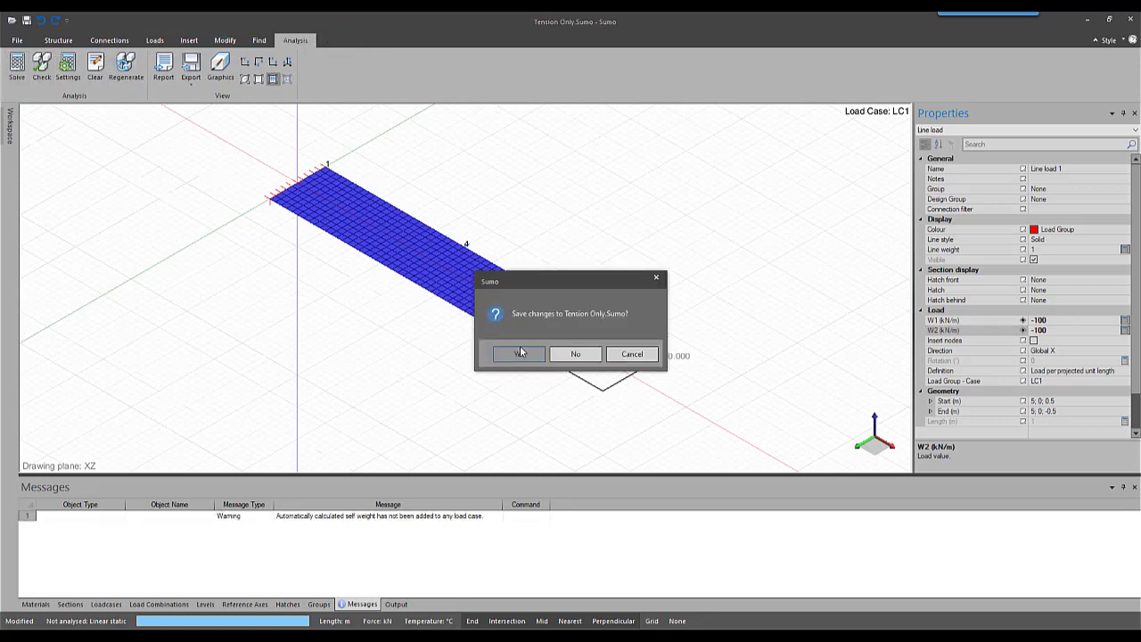
Step: Save and solve the compression case, confirming Asx' top and Asx' bot both read 0 mm²/m
click(518, 353)
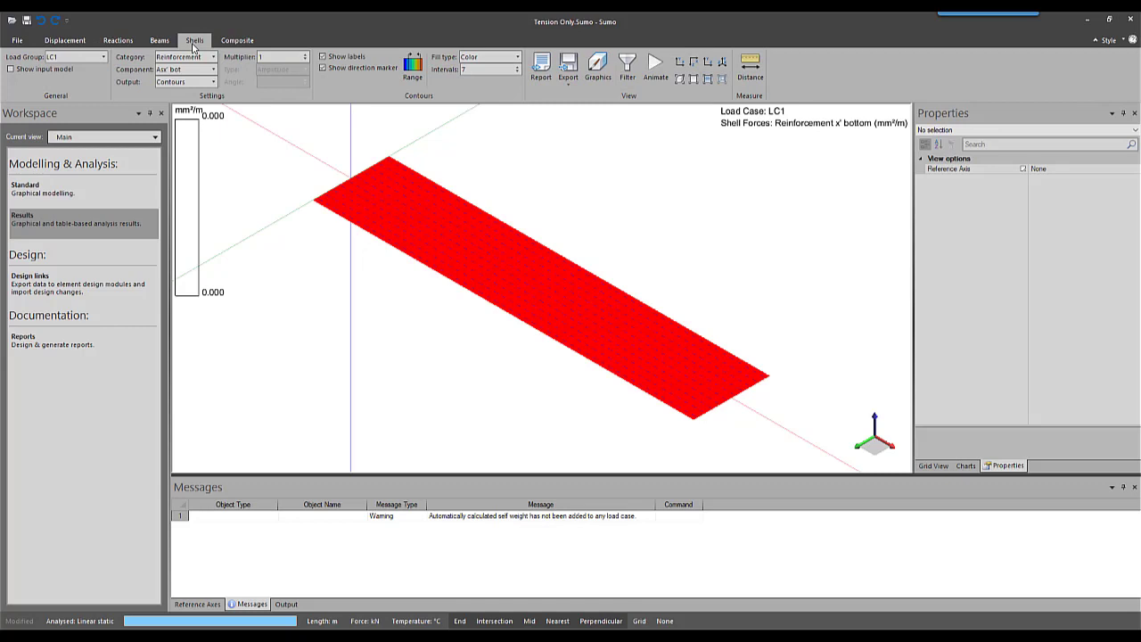
click(213, 57)
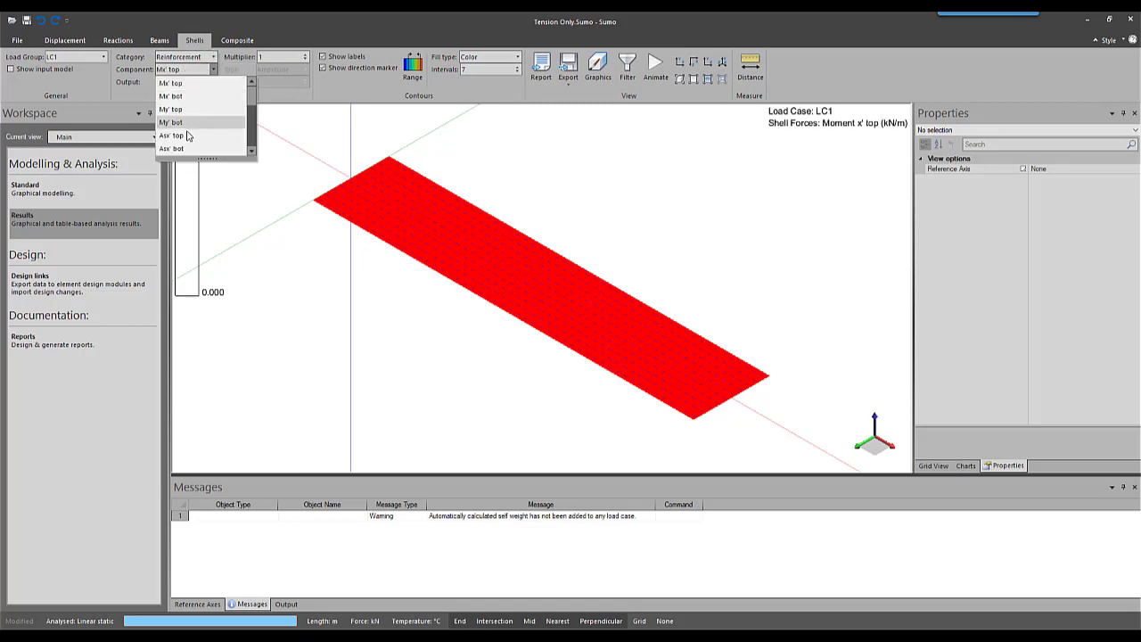
click(171, 136)
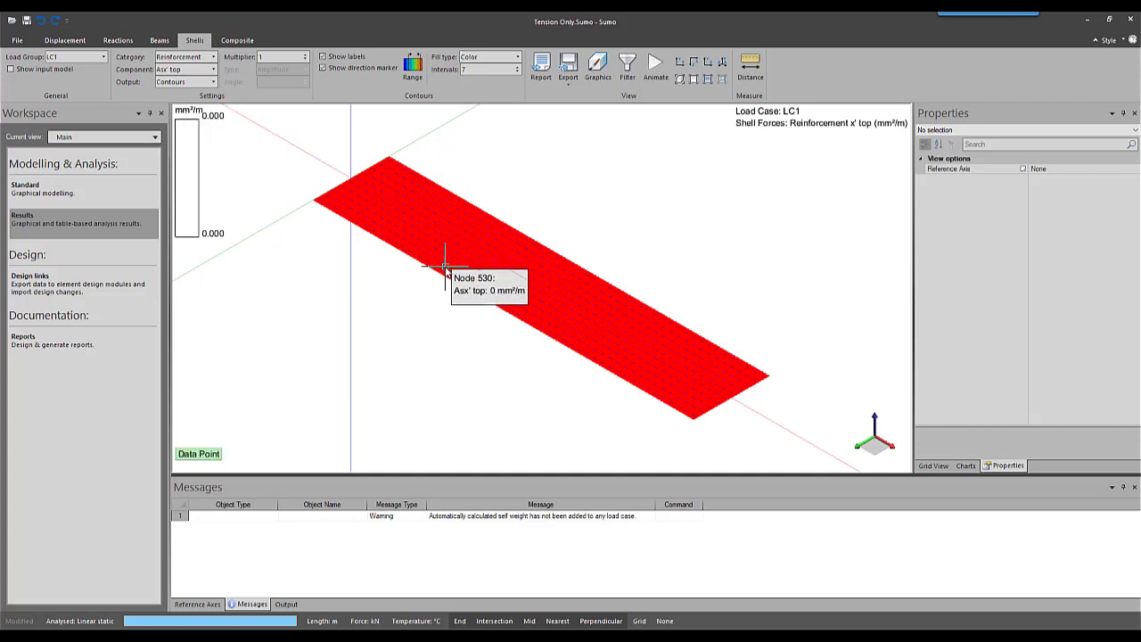
click(212, 70)
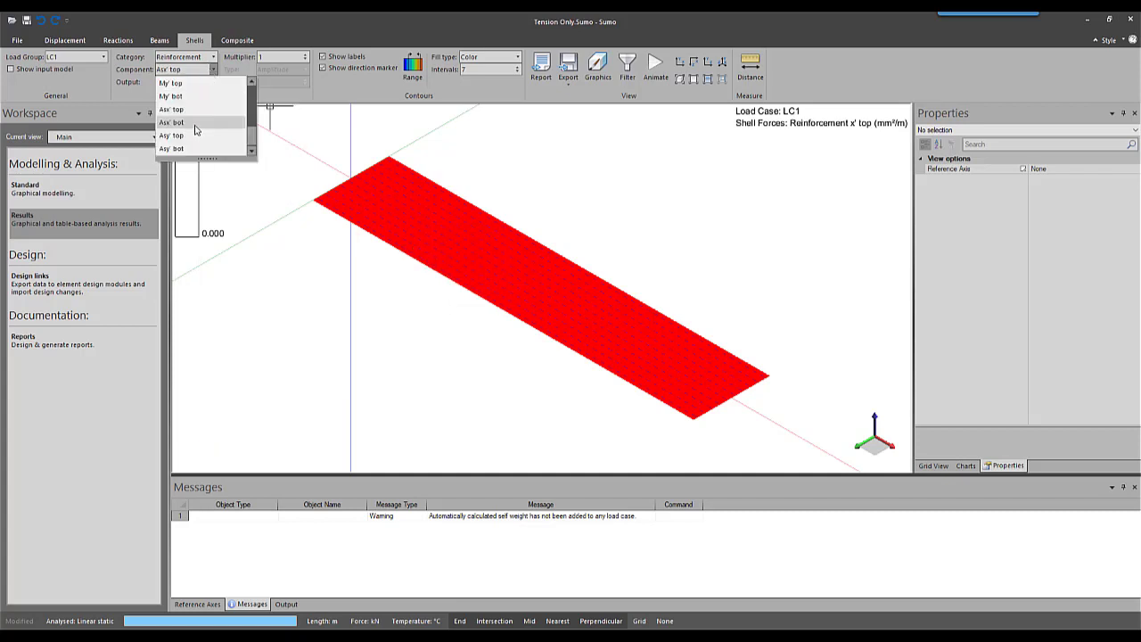
click(171, 122)
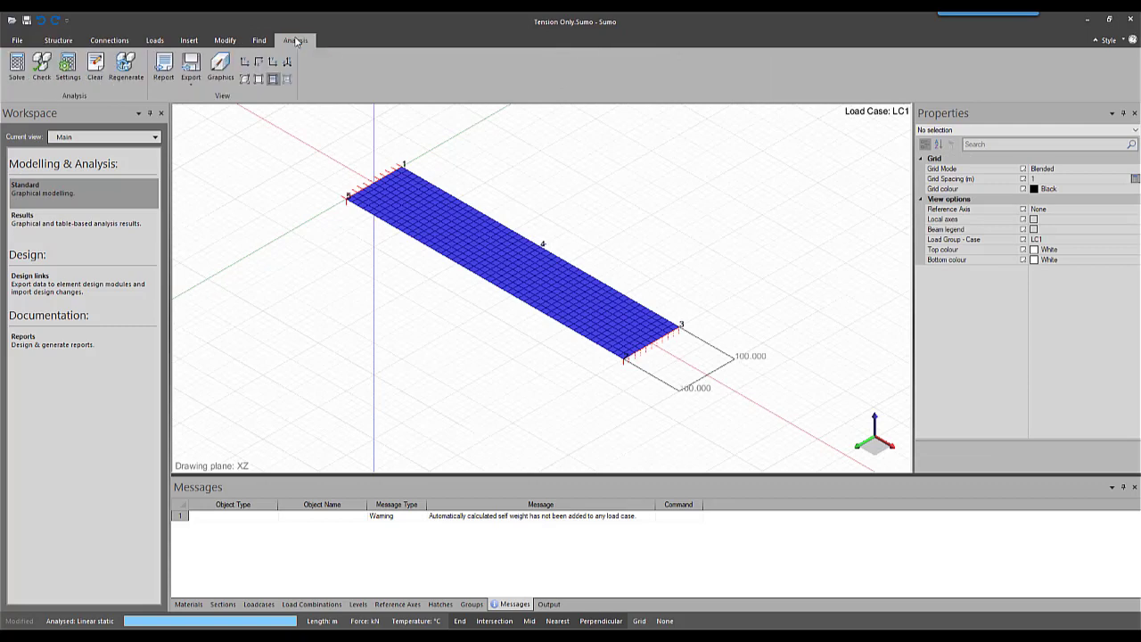
click(68, 66)
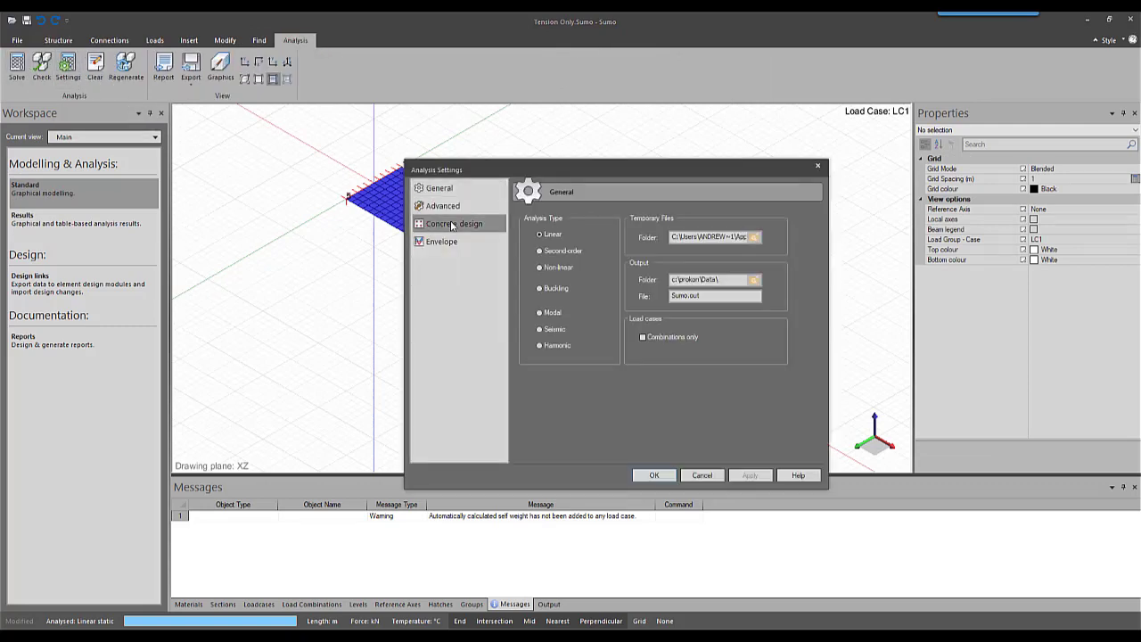
click(453, 223)
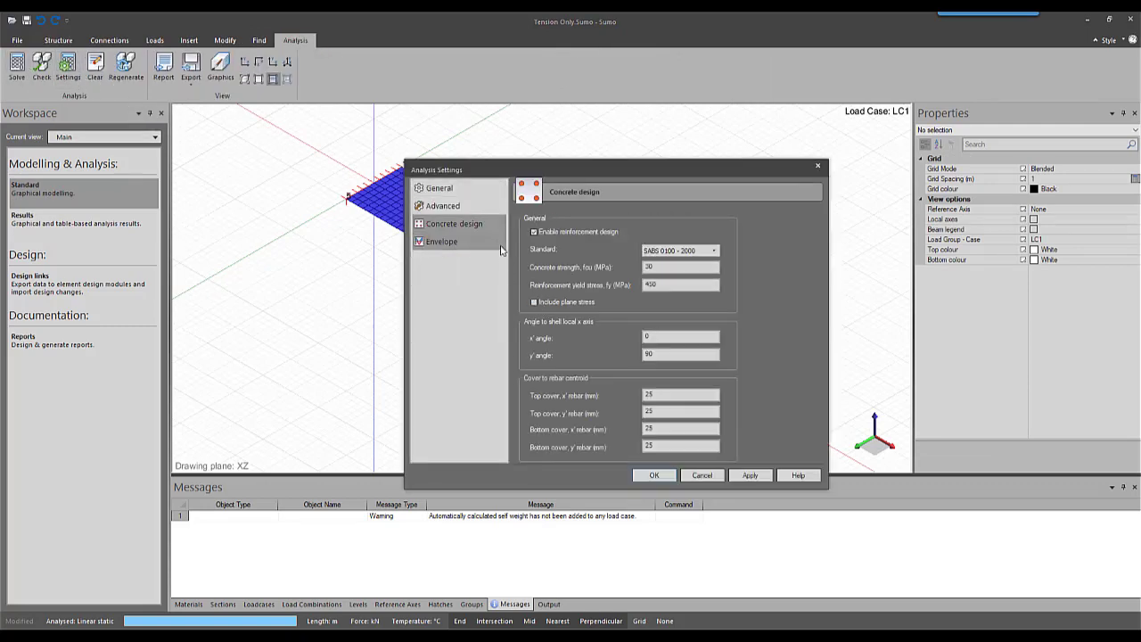
click(654, 474)
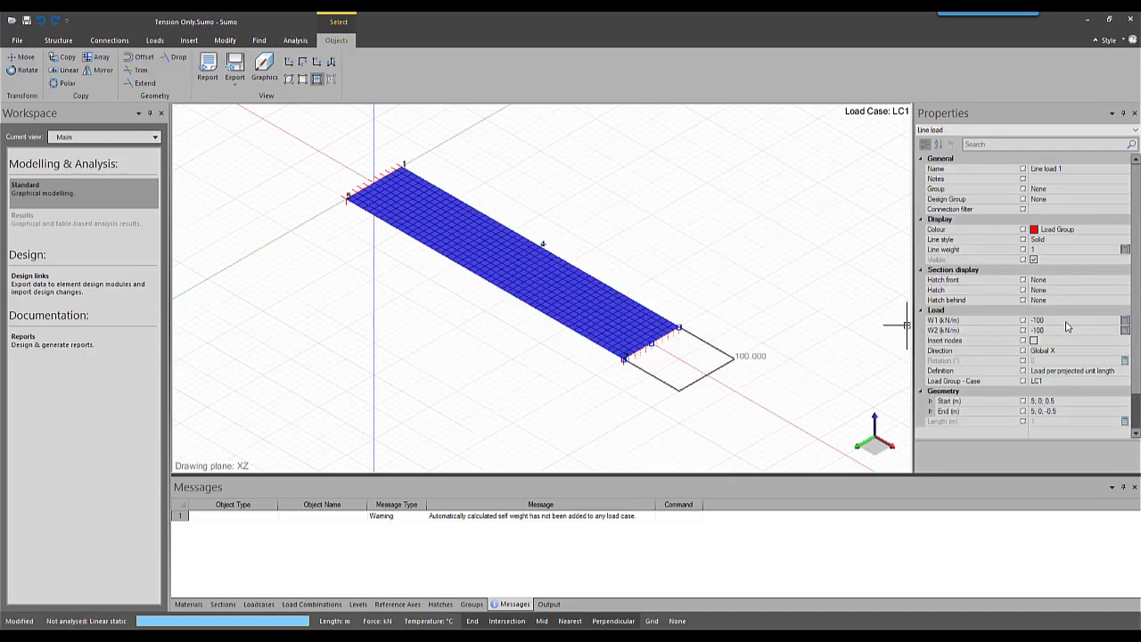
Step: Set the line load back to 100 kN/m at both ends
click(1065, 320)
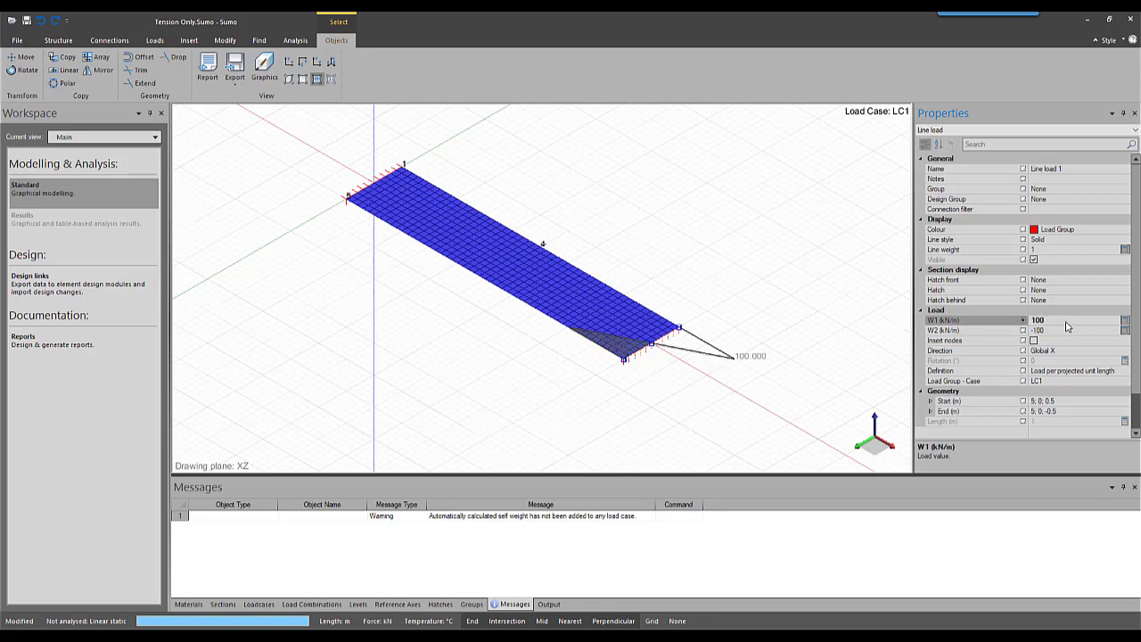
text(100)
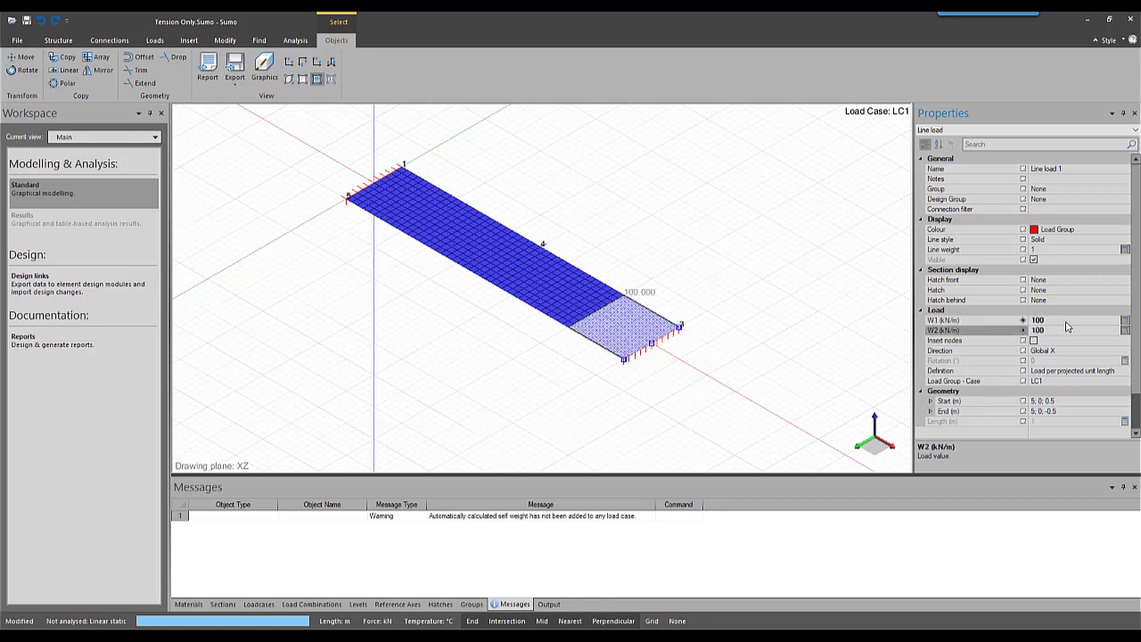
mouse_move(902, 283)
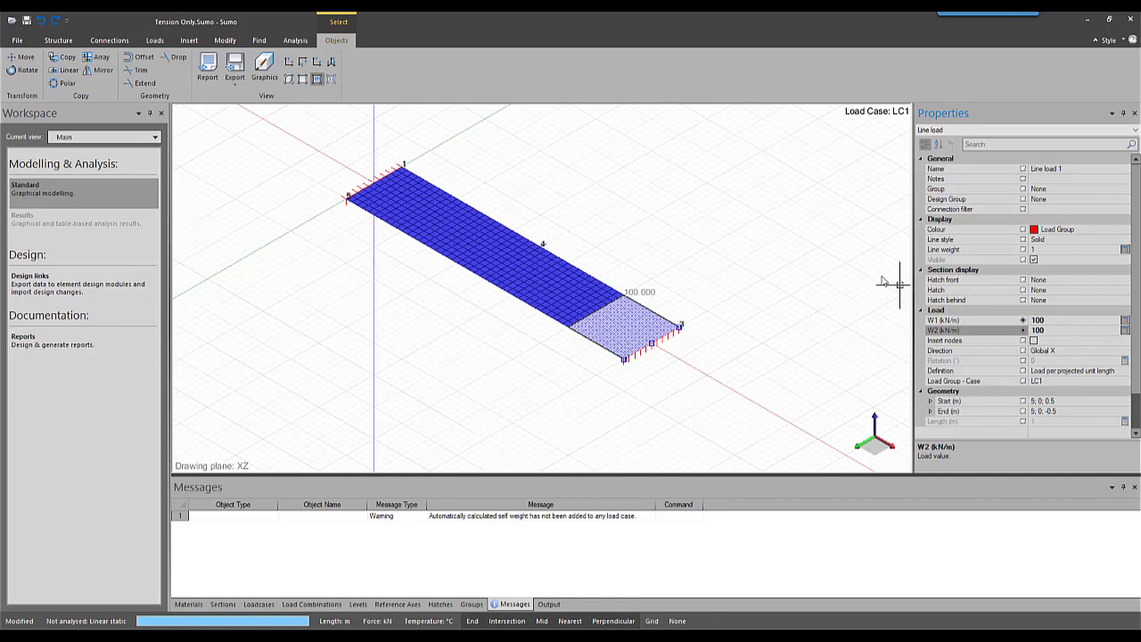
click(295, 40)
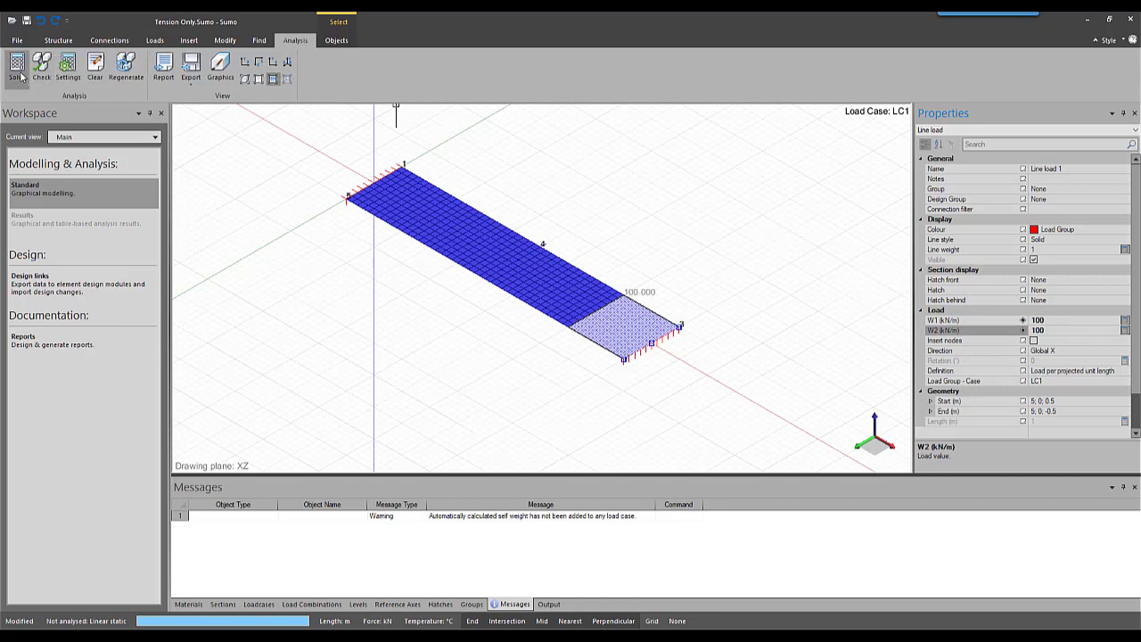
Step: Solve the tension case past the warning and view shell results with Asx' top reading 0 mm²/m
click(16, 67)
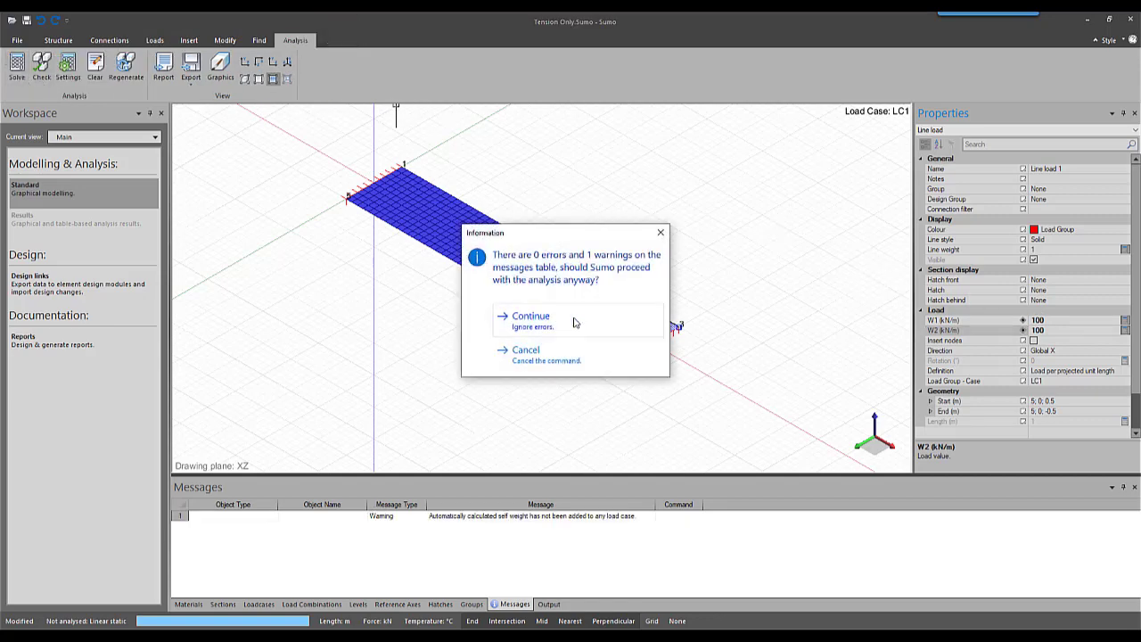
click(531, 316)
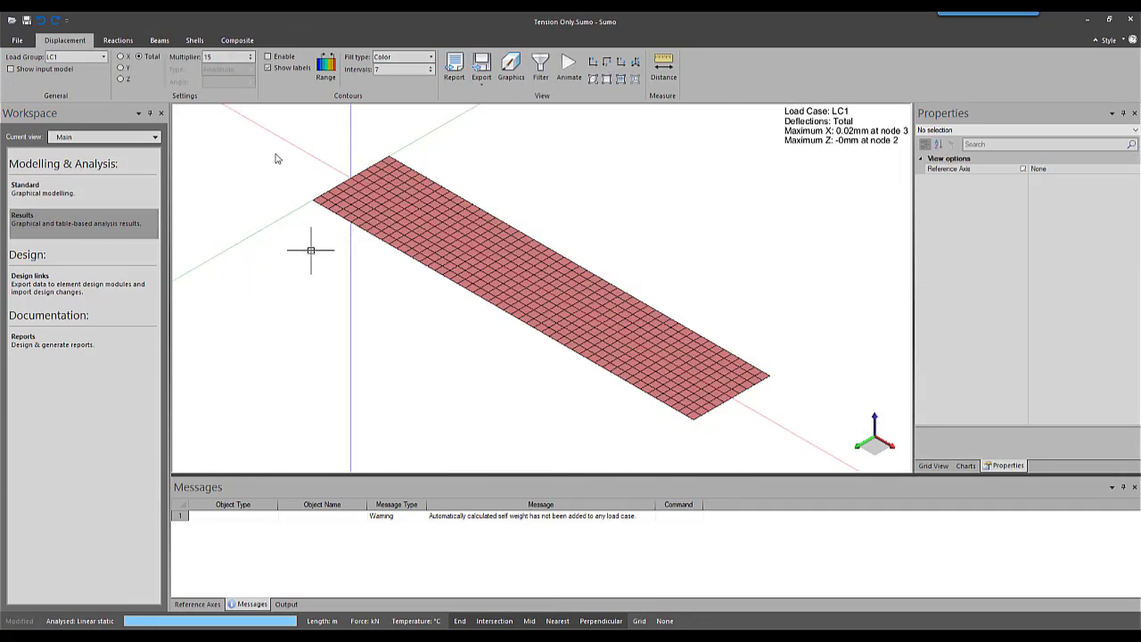
click(194, 40)
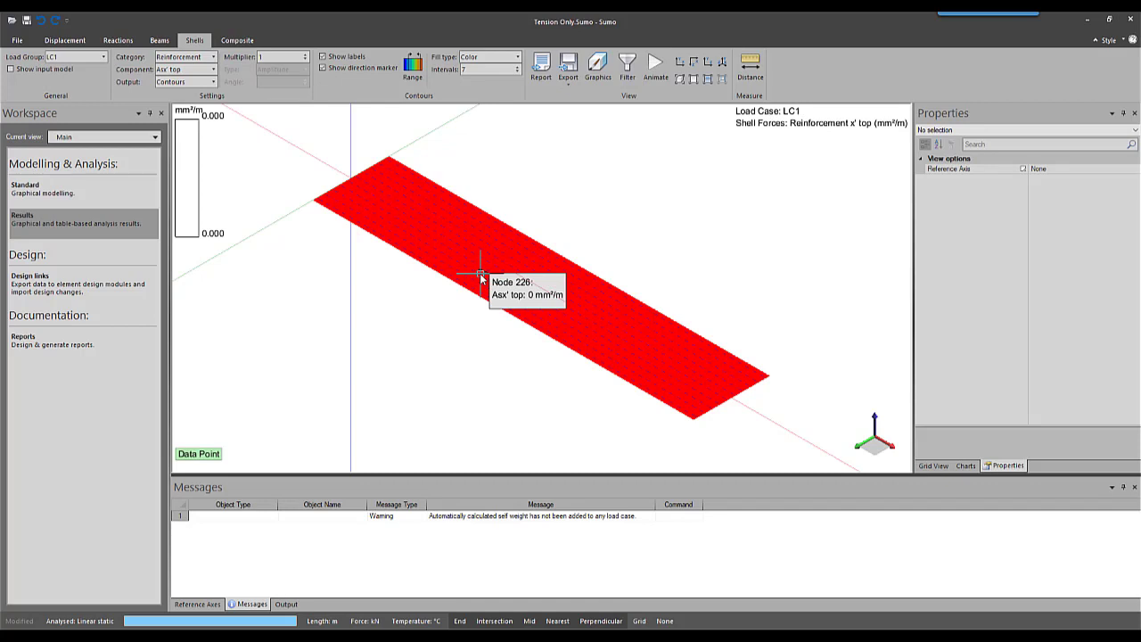
mouse_move(512, 258)
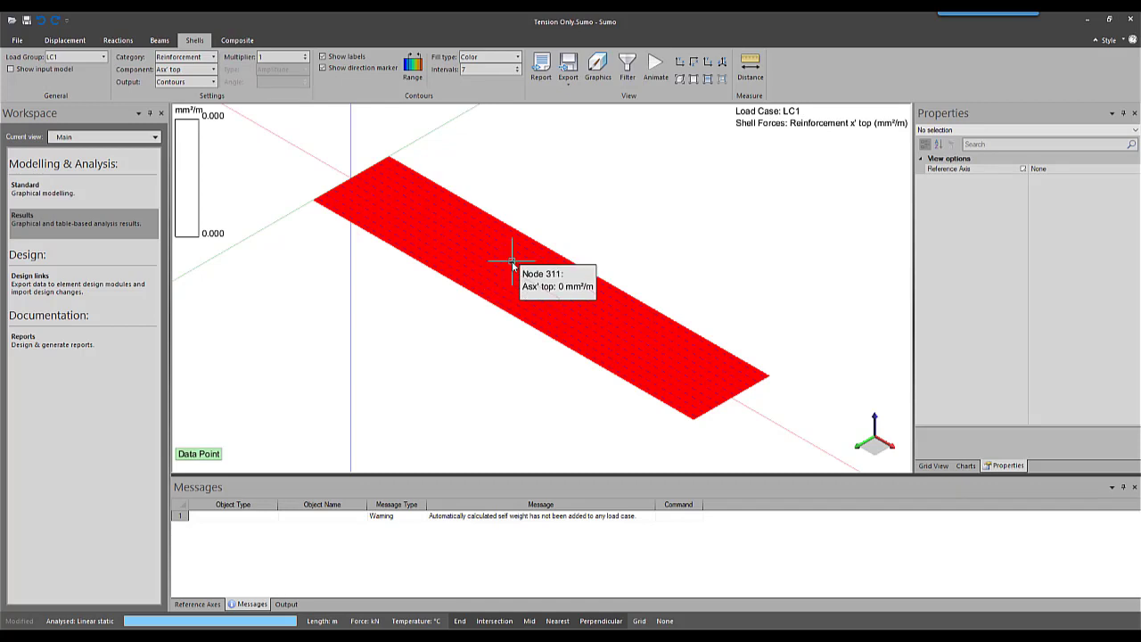